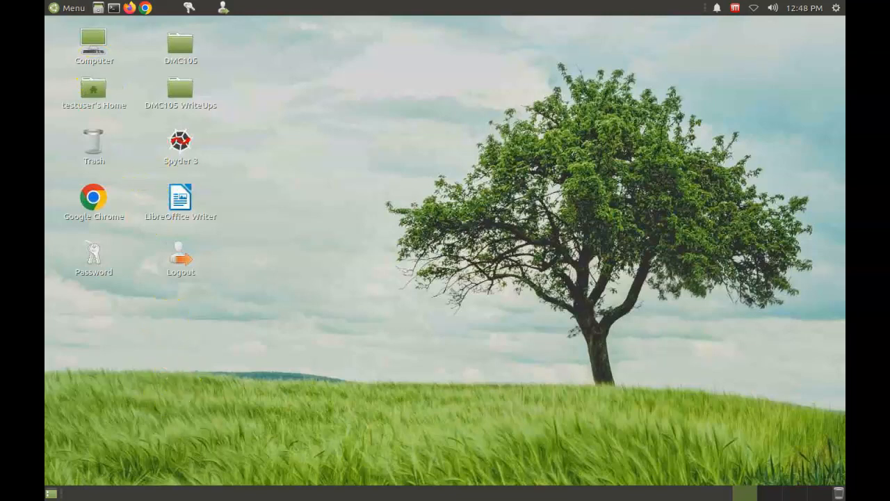
Launch Eclipse on the eclipse-test workspace to reach the empty workbench.
left_click(73, 8)
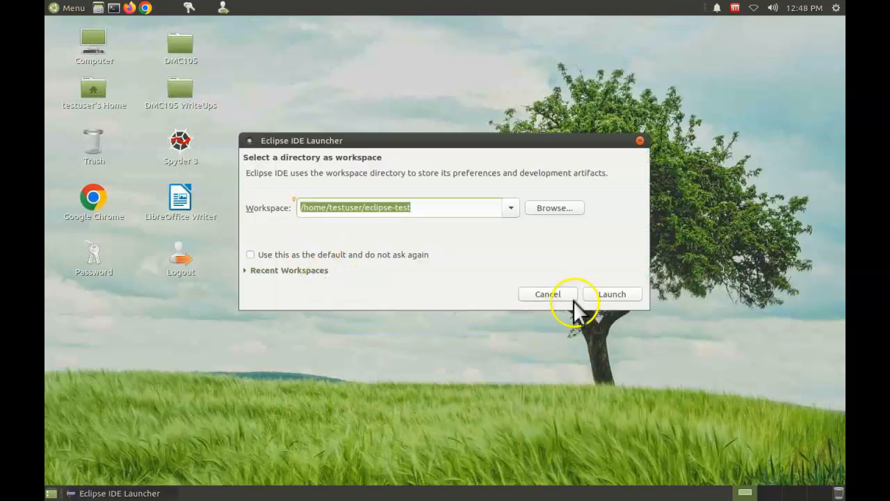
left_click(614, 294)
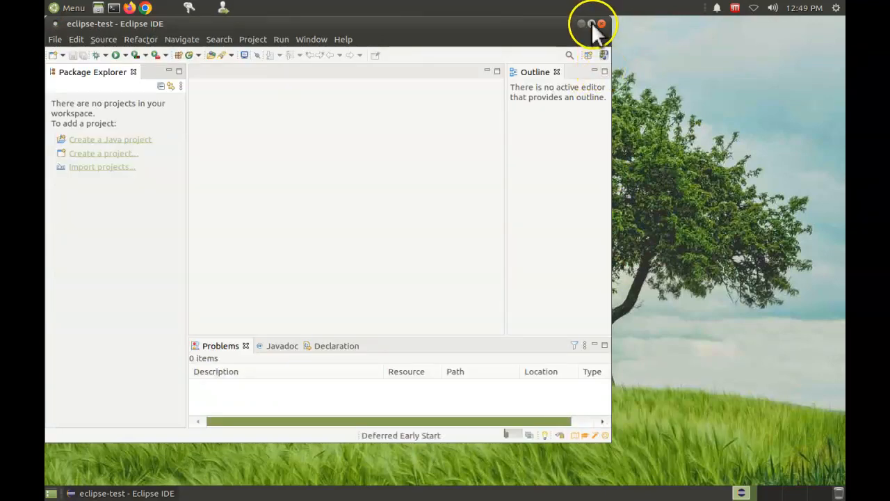
Maximize the window and show Java > Installed JREs in Preferences.
left_click(589, 22)
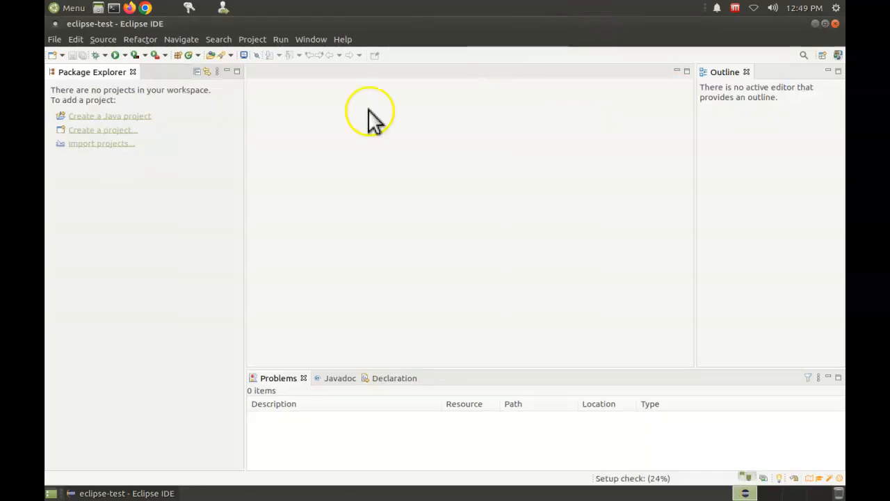
mouse_move(317, 43)
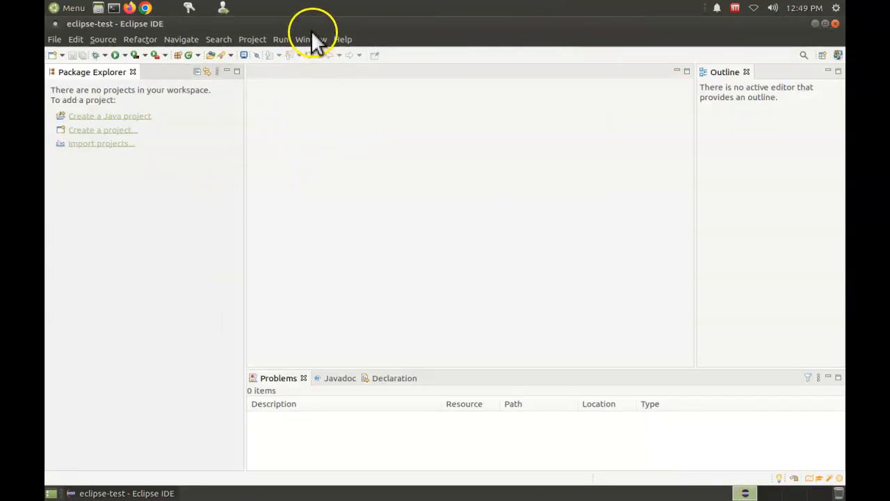
left_click(312, 39)
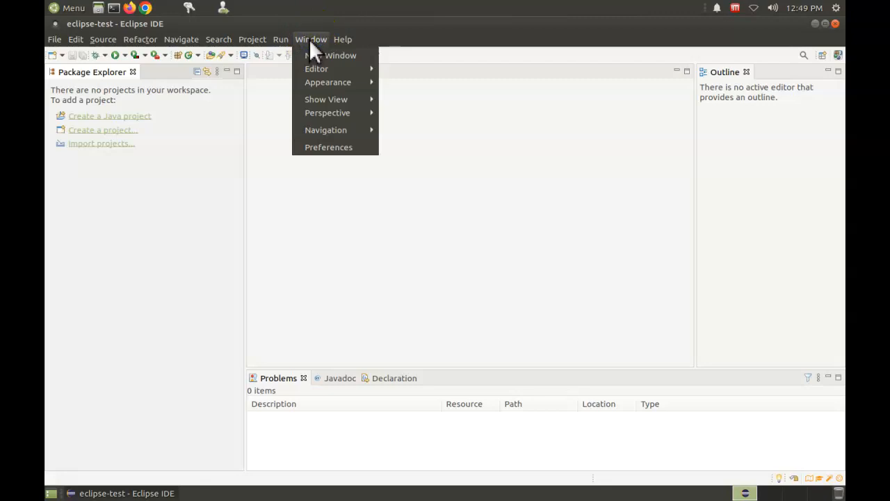
left_click(333, 146)
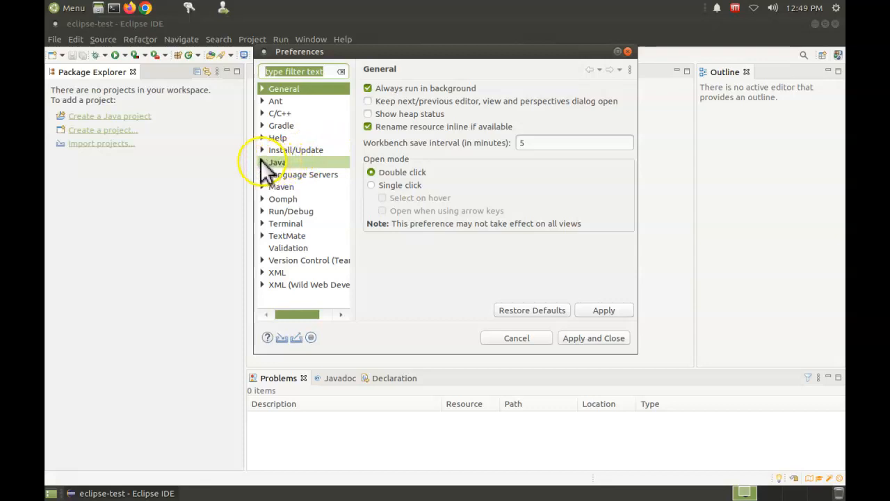
left_click(263, 162)
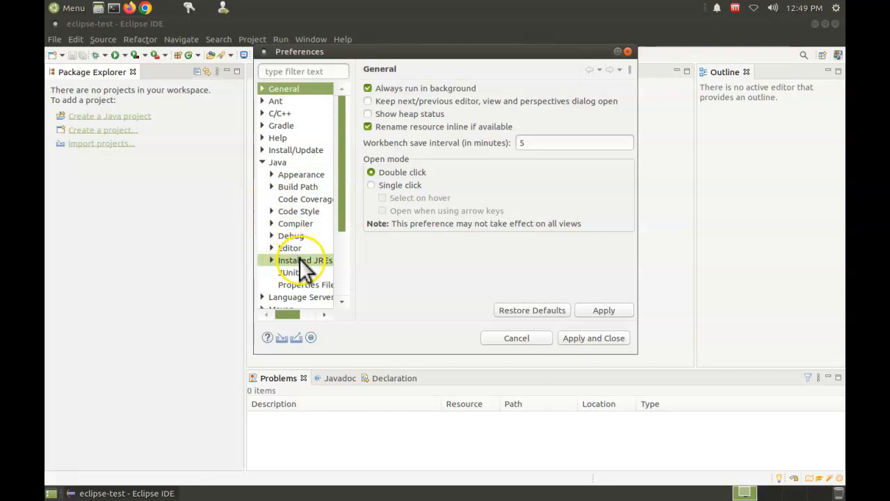
left_click(303, 260)
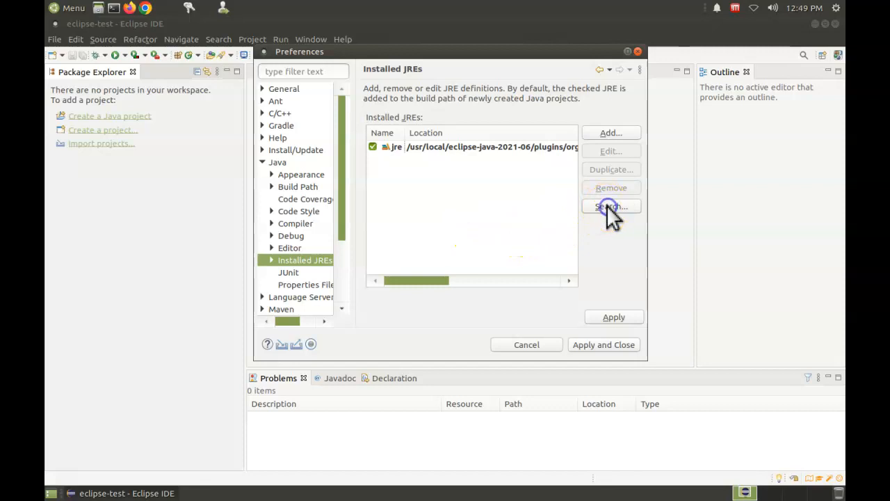
Search for runtimes, browsing into the /usr/lib/jvm folder.
left_click(610, 206)
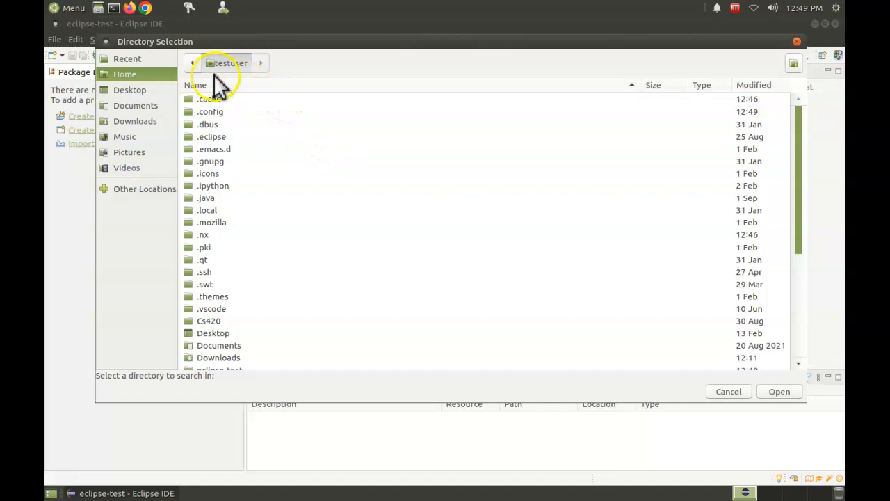
mouse_move(239, 89)
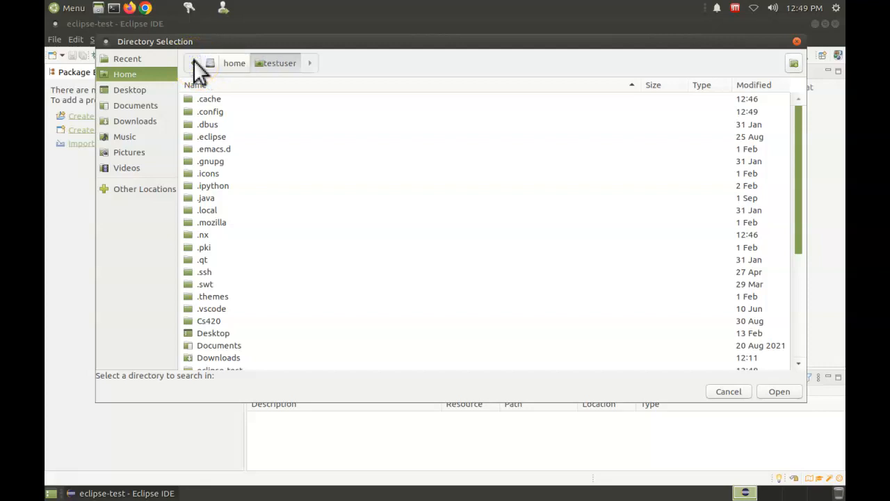
mouse_move(200, 71)
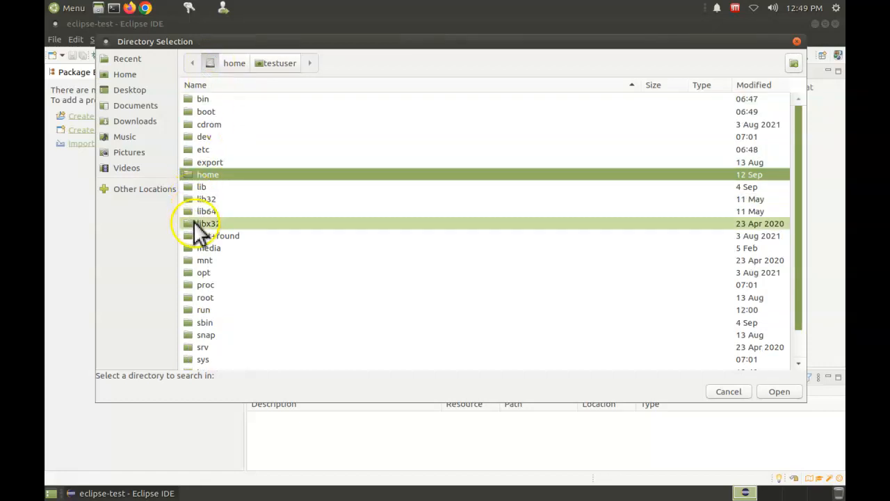
scroll("down", 3)
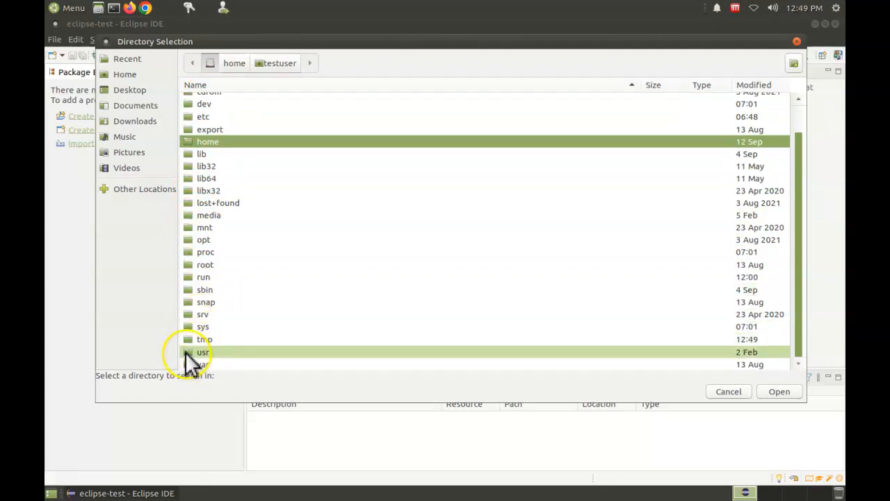
double_click(202, 352)
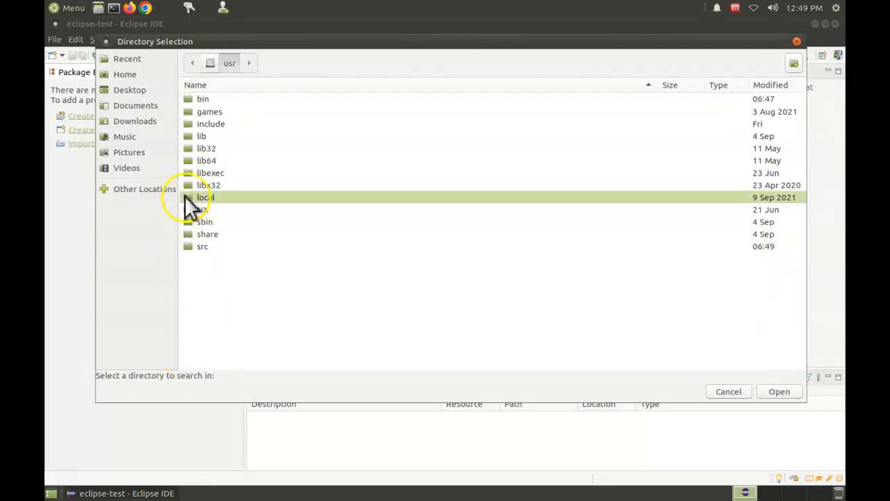
double_click(200, 137)
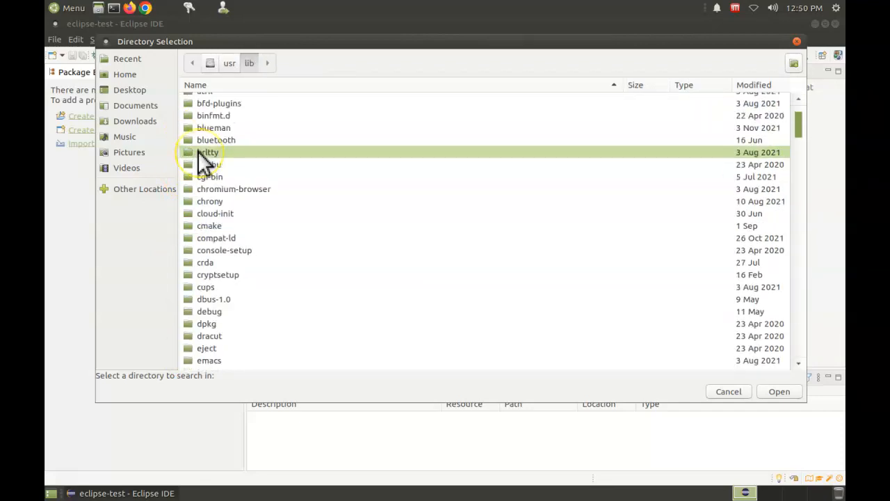
scroll("down", 3)
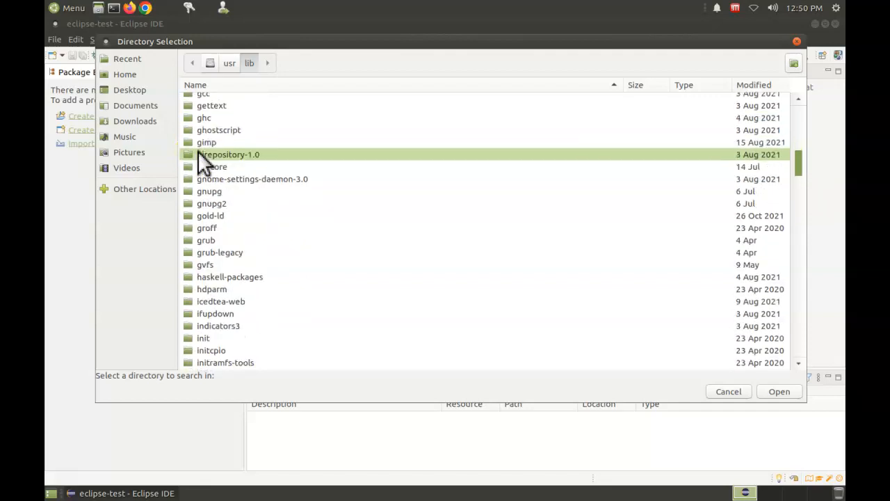
scroll("down", 3)
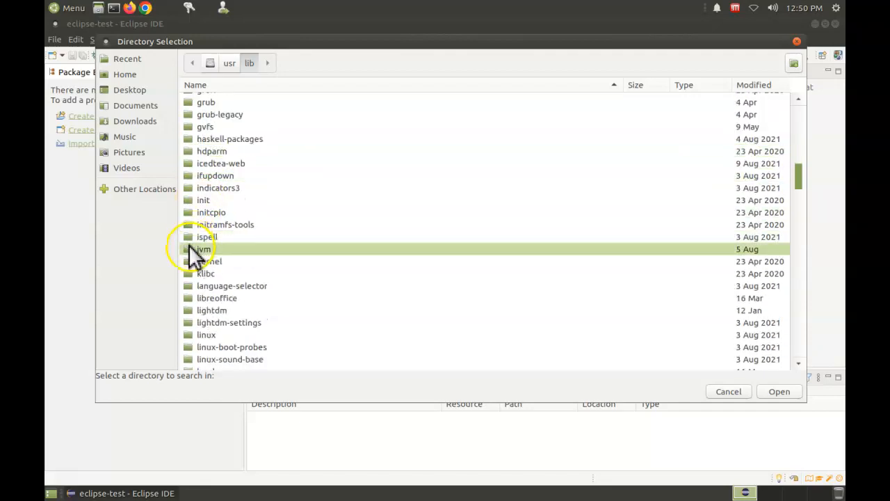
double_click(203, 249)
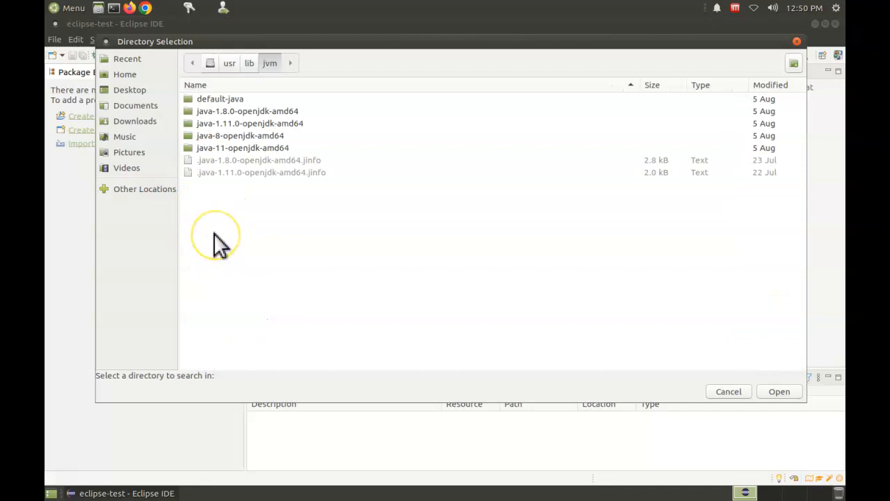
Choose the java-1.8.0-openjdk-amd64 folder and confirm it as the runtime to add.
left_click(239, 135)
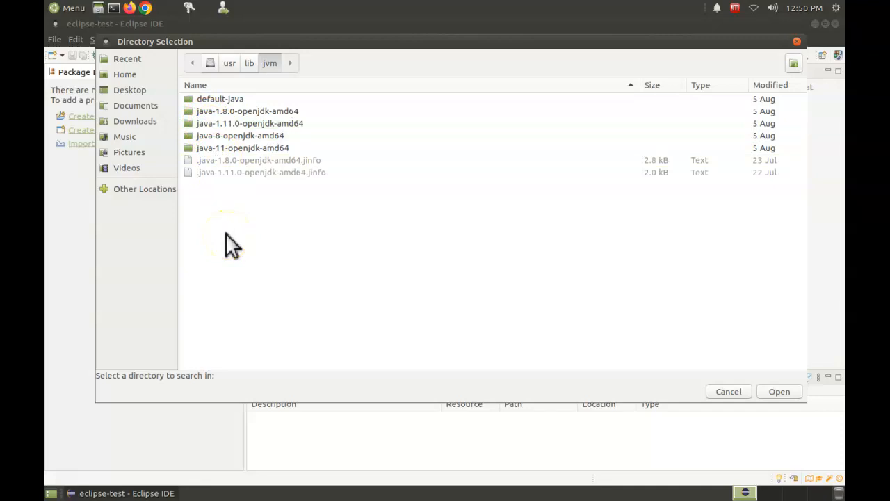
left_click(242, 147)
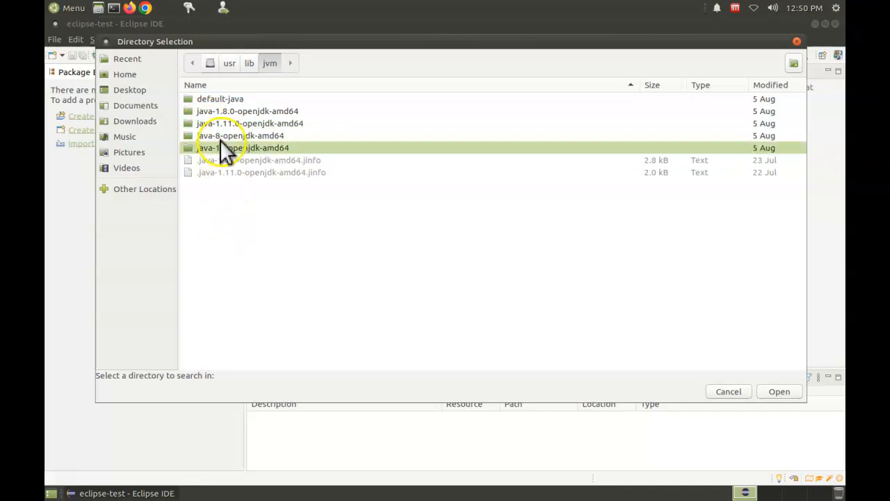
left_click(248, 111)
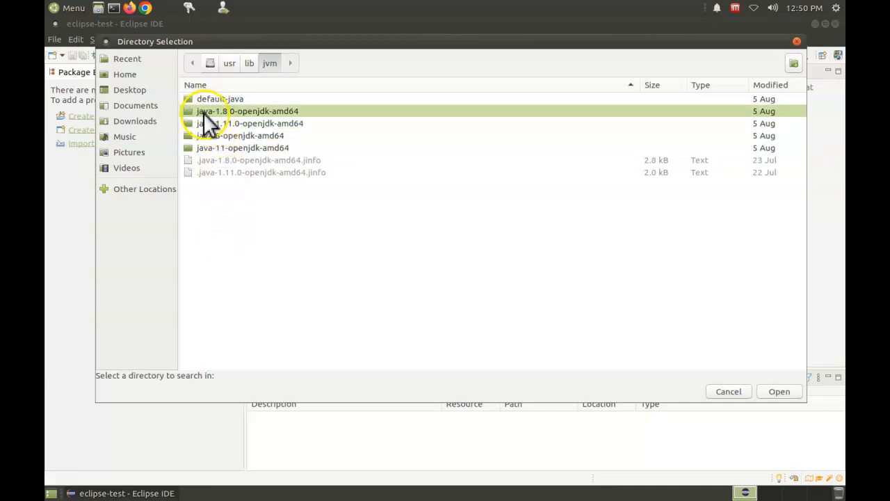
left_click(229, 137)
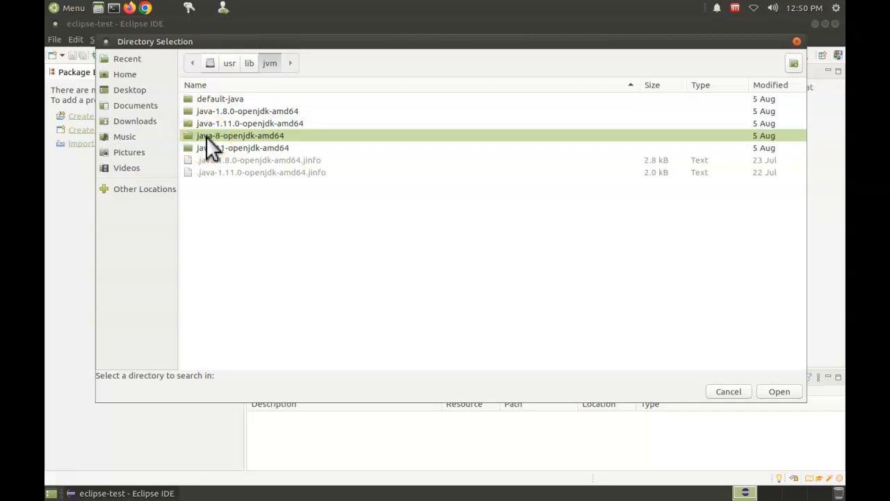
left_click(248, 111)
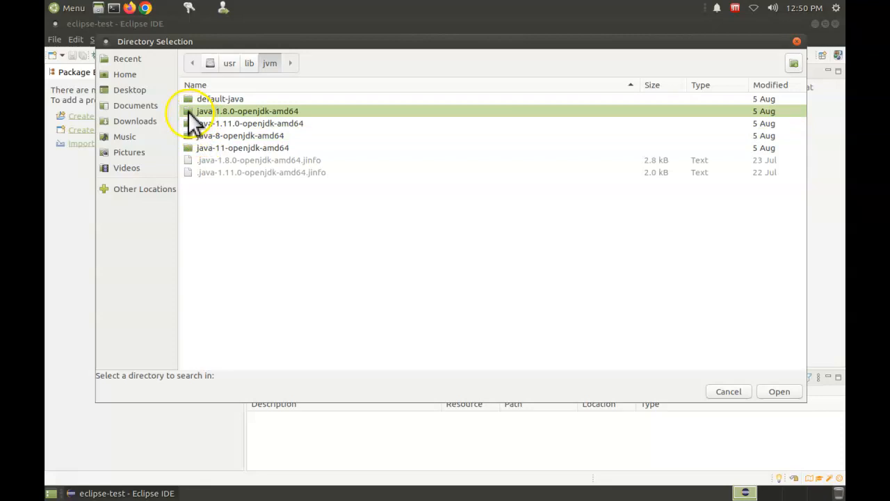
double_click(248, 111)
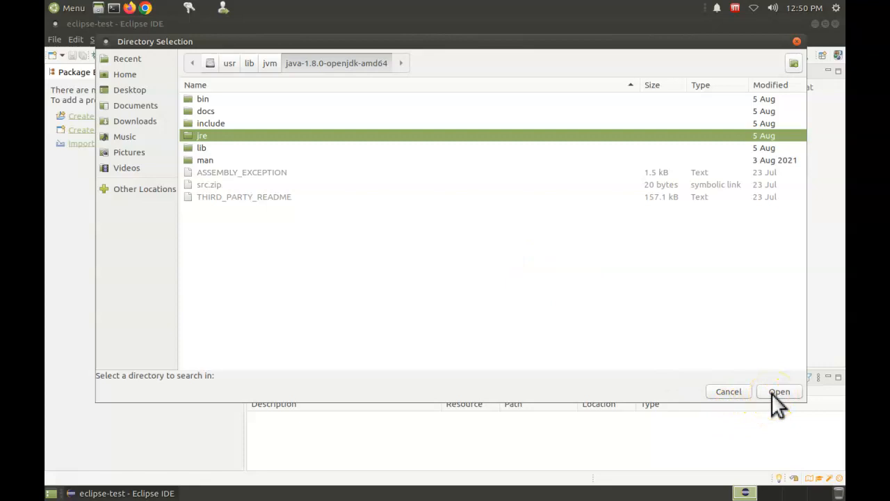
left_click(779, 391)
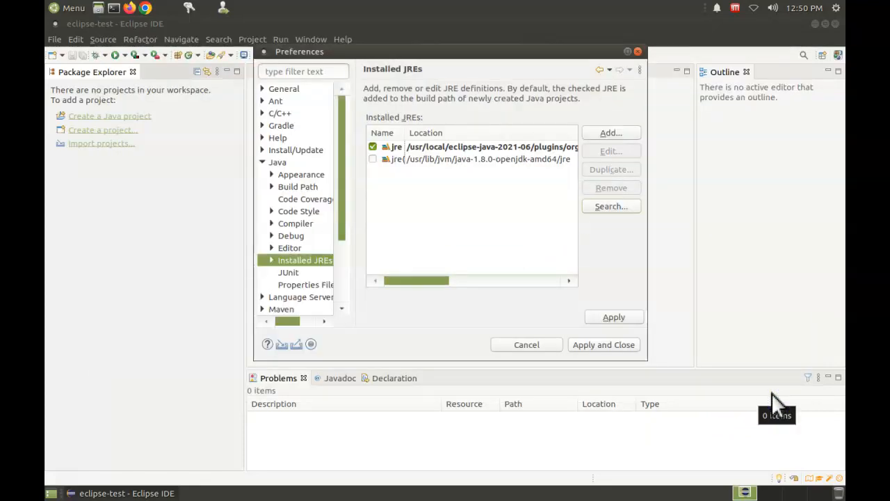
mouse_move(480, 195)
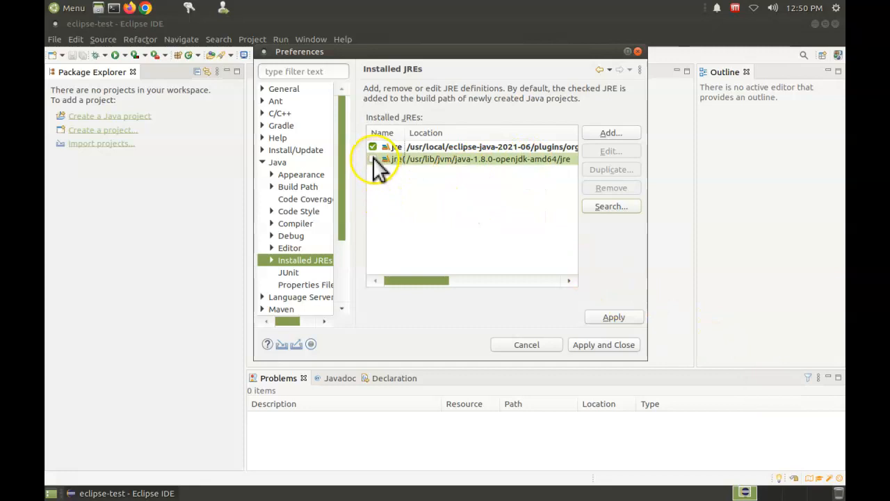
Make java-1.8.0-openjdk-amd64 the default JRE and apply and close the preferences.
left_click(373, 159)
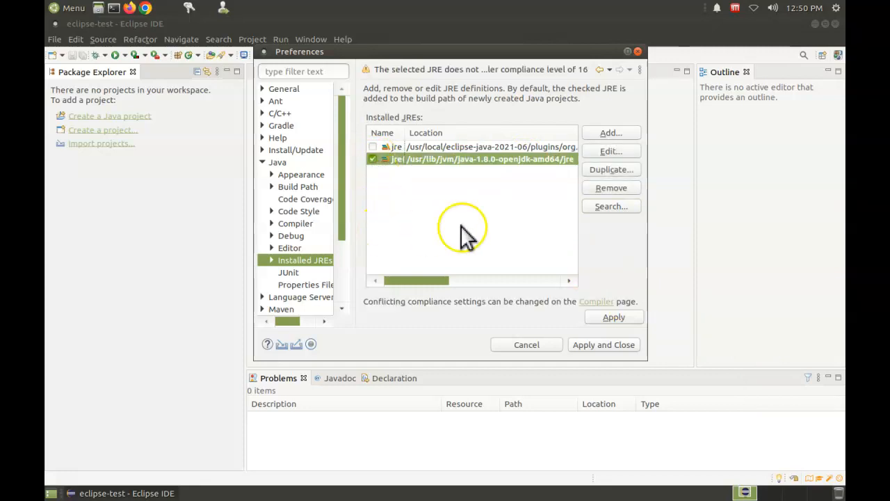
mouse_move(600, 345)
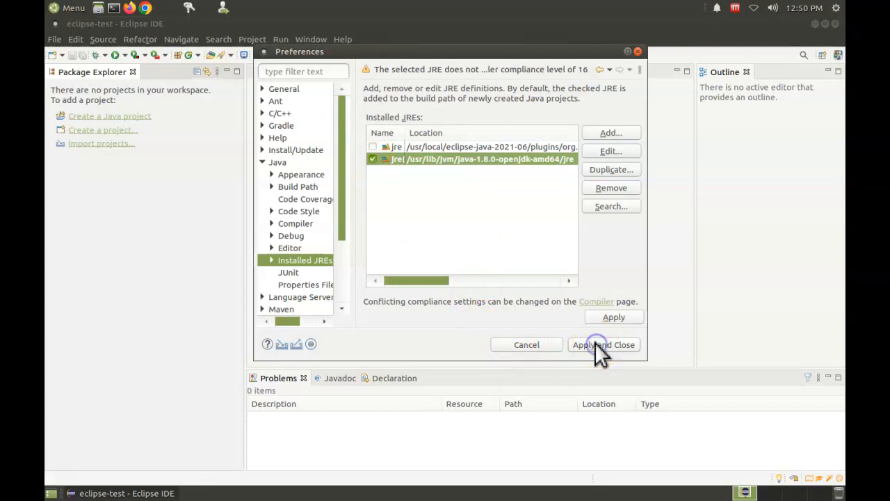
left_click(603, 345)
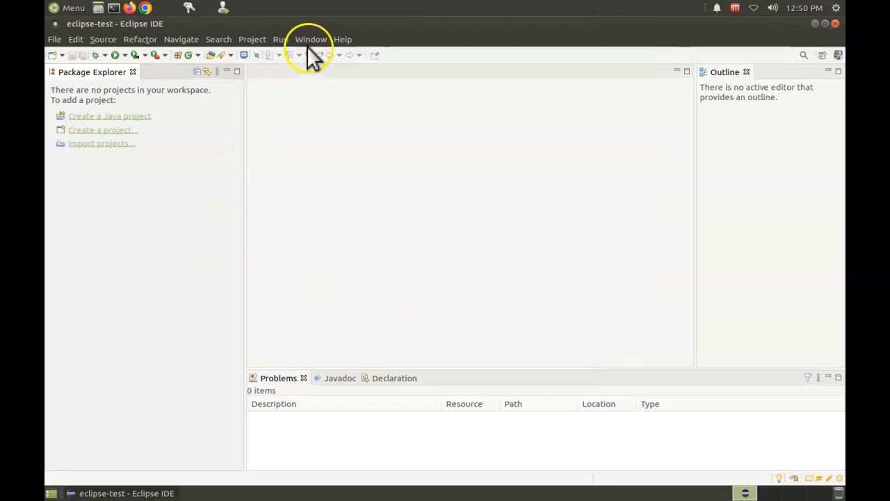
In Java > Compiler preferences set compliance level to 1.8 and apply and close.
left_click(312, 39)
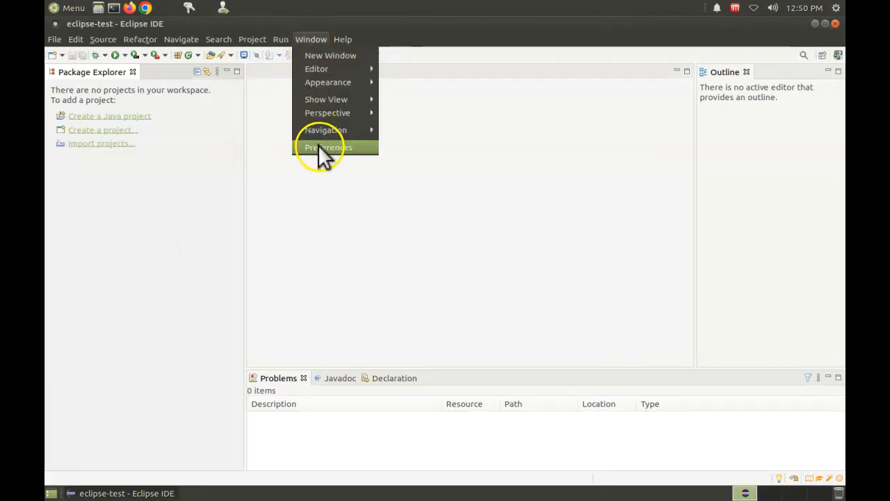
left_click(328, 147)
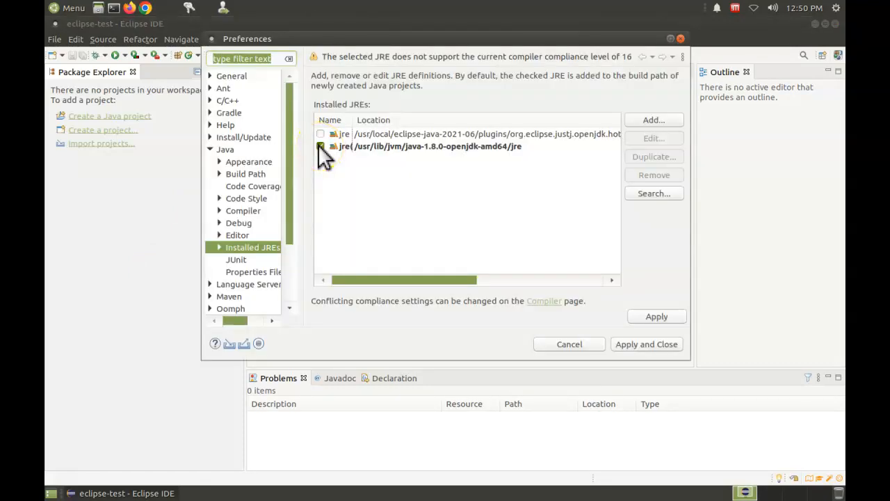
left_click(321, 146)
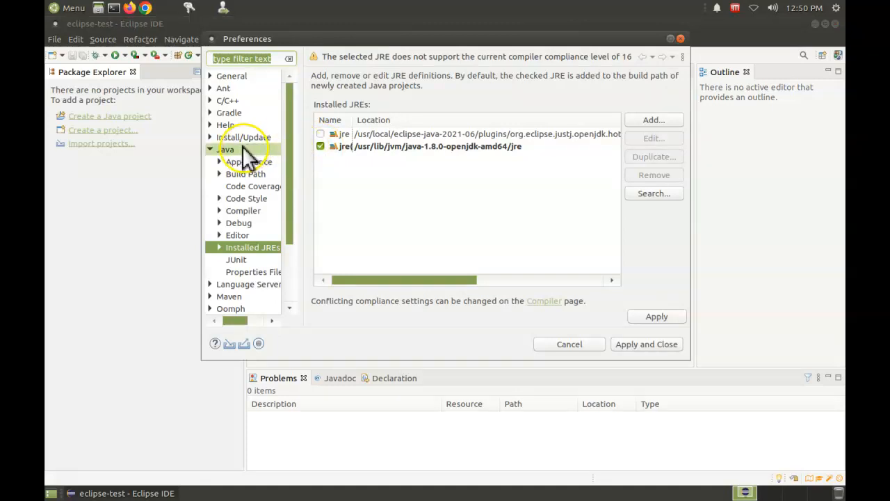
left_click(225, 149)
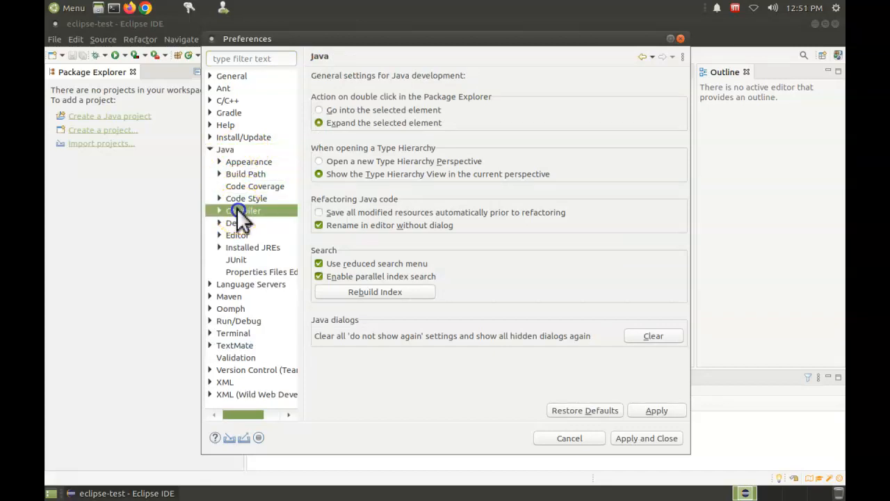
left_click(244, 210)
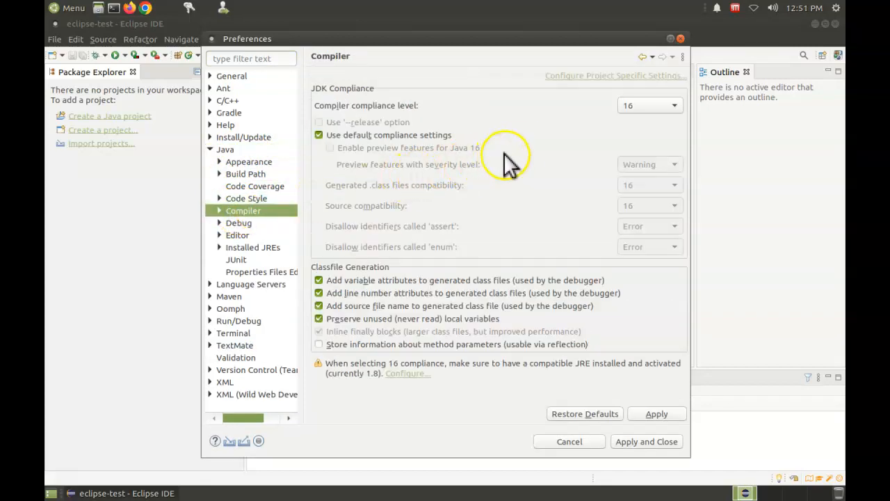
left_click(673, 106)
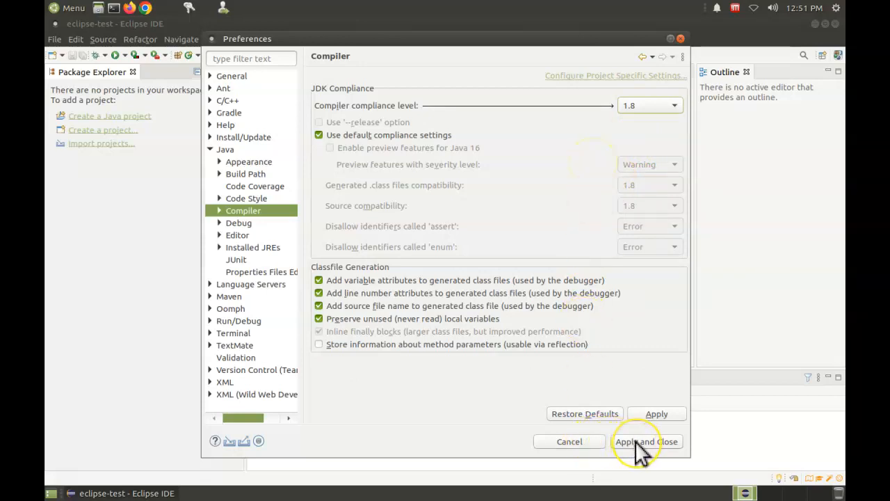
left_click(645, 442)
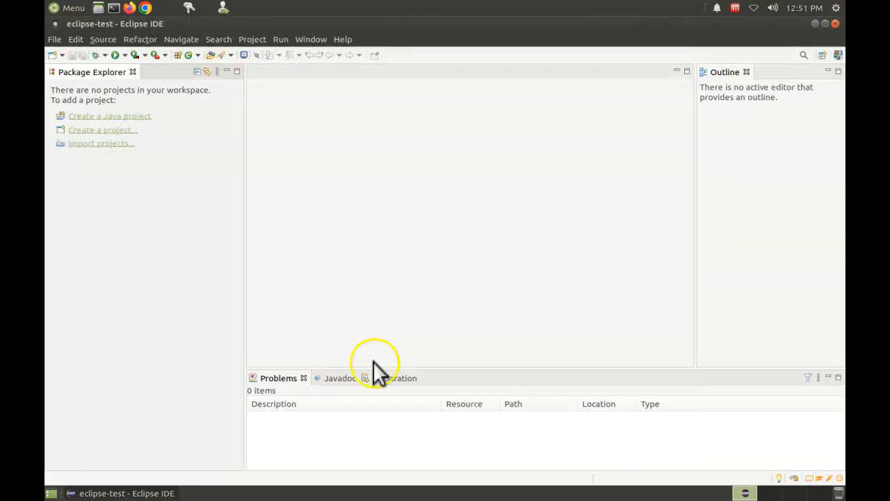
mouse_move(158, 269)
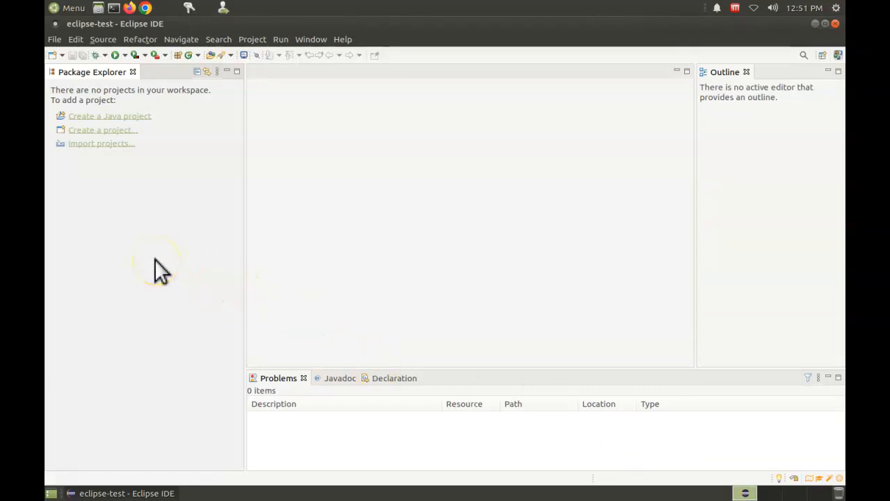
mouse_move(72, 92)
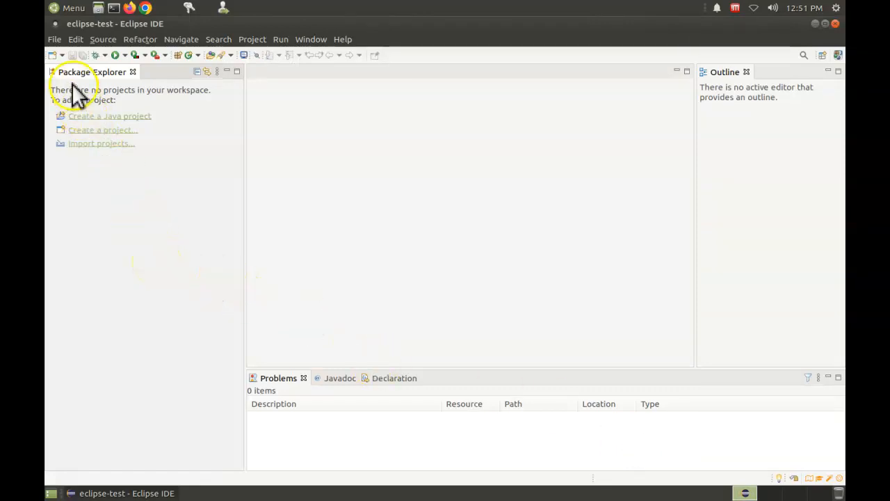
mouse_move(66, 58)
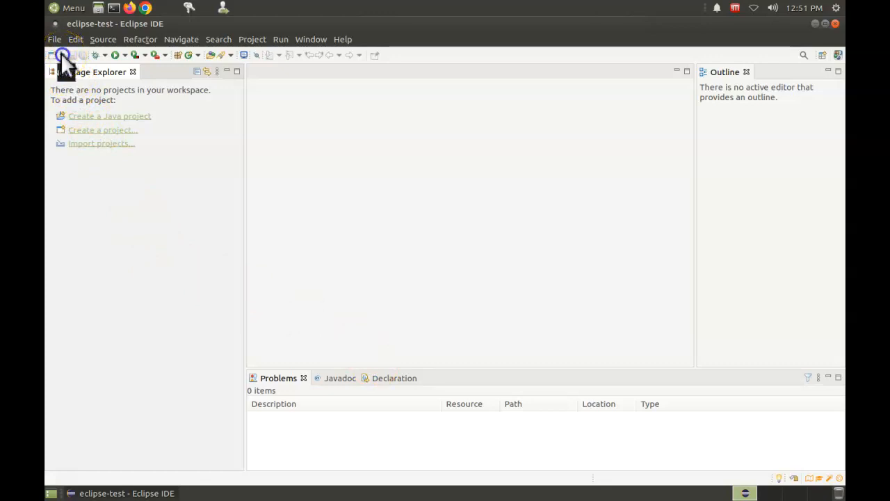
Create a new Java project named MUD in the workspace.
left_click(60, 55)
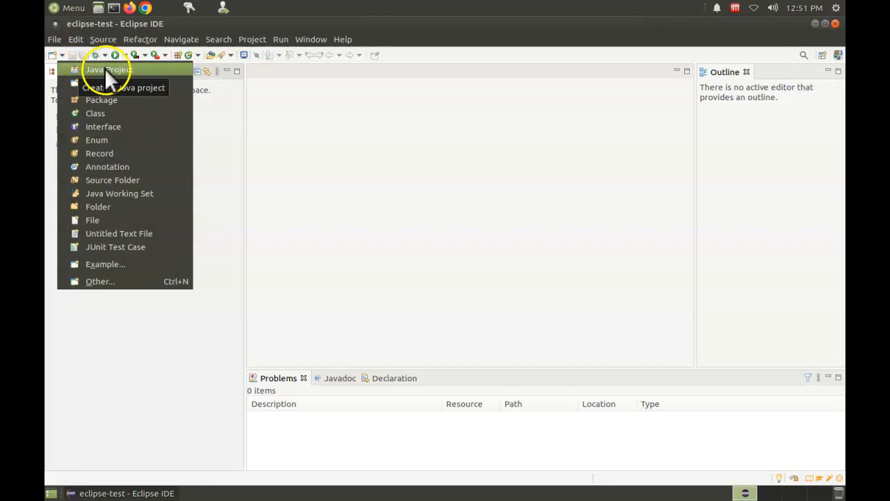
left_click(104, 70)
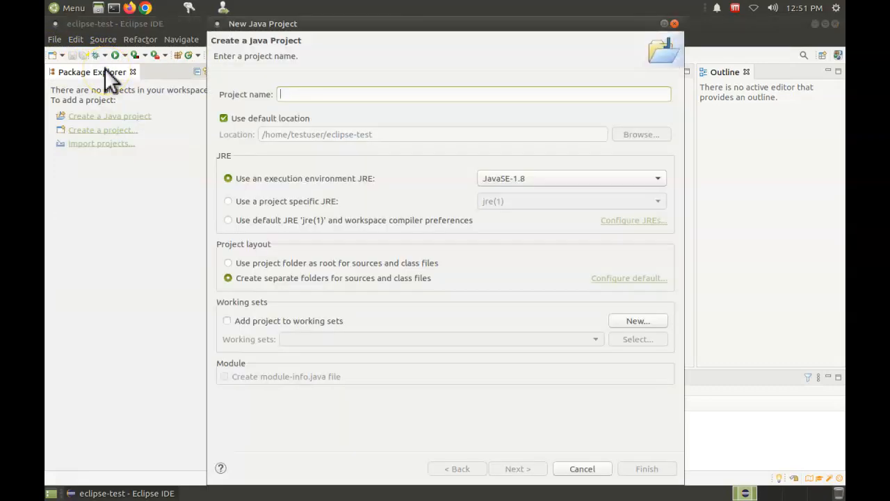
type("M")
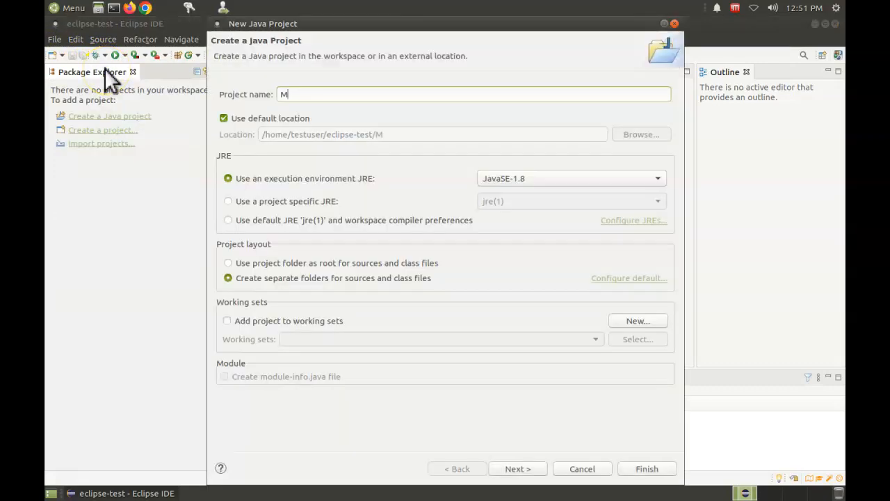
type("UD")
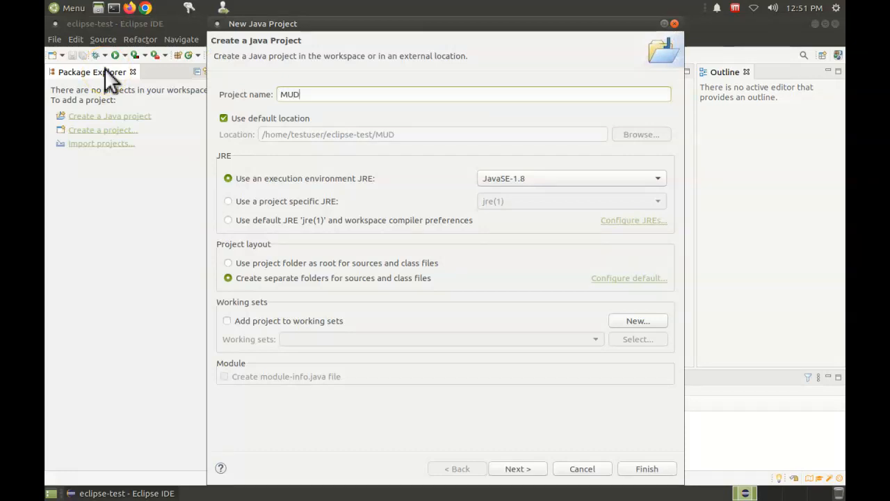
mouse_move(433, 186)
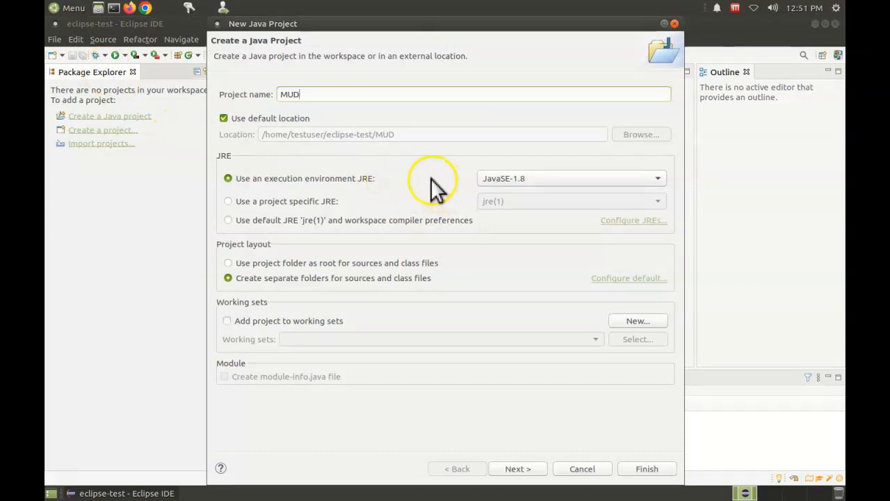
mouse_move(545, 184)
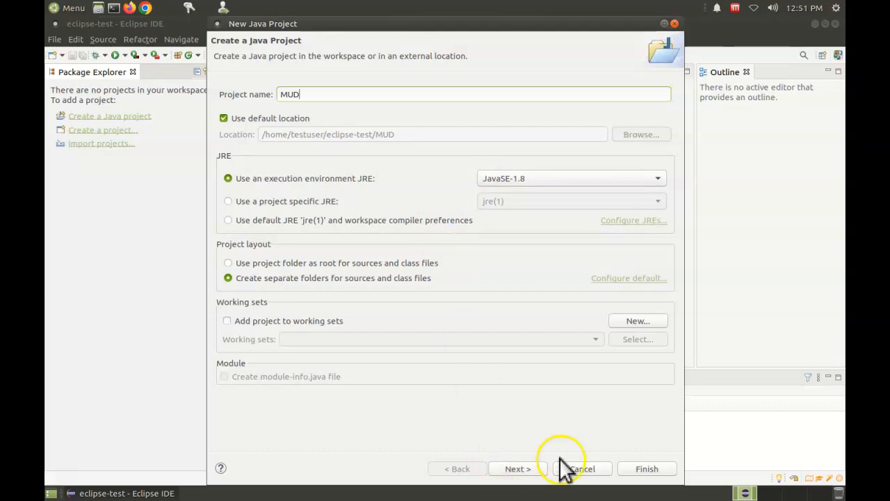
left_click(648, 467)
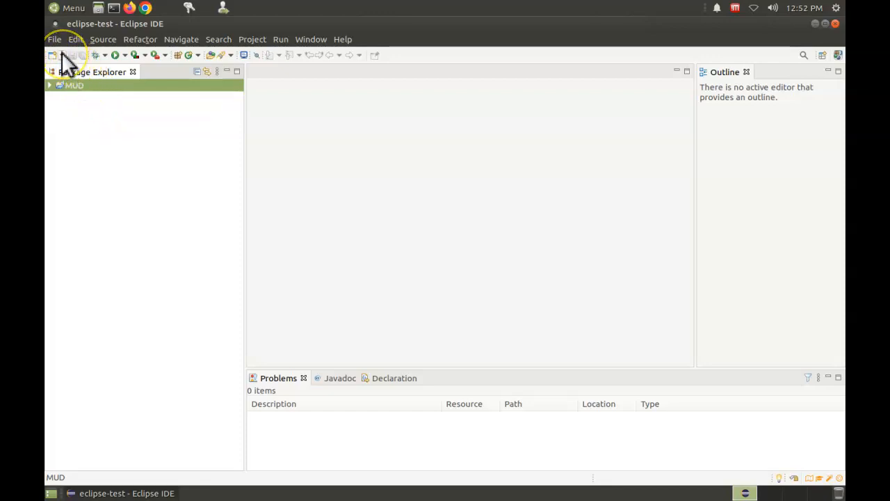
Create class MUD with a generated main method stub and open MUD.java.
left_click(55, 55)
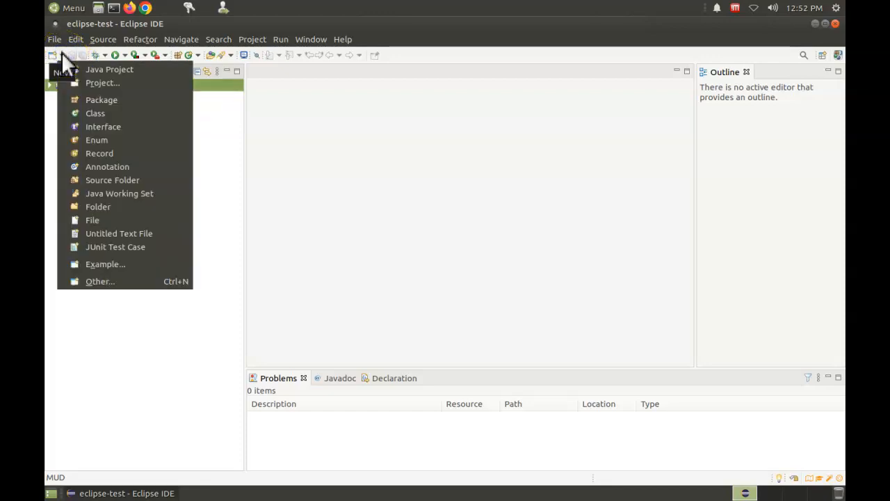
mouse_move(100, 117)
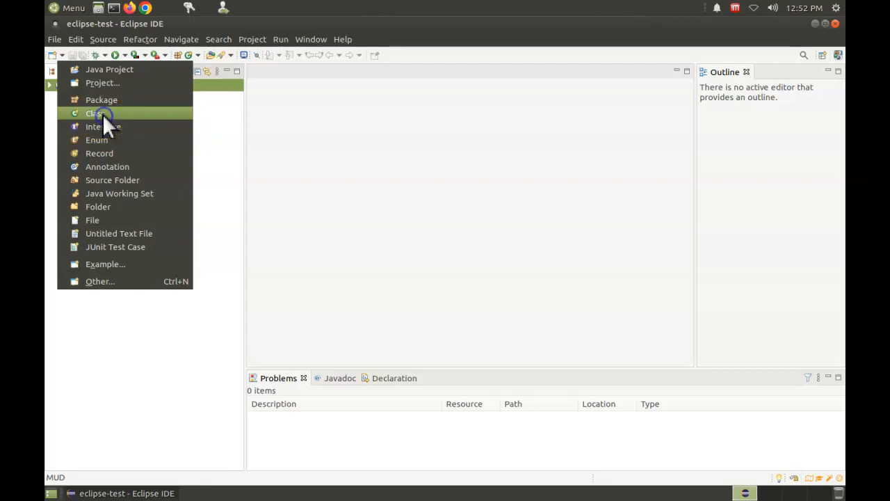
left_click(96, 114)
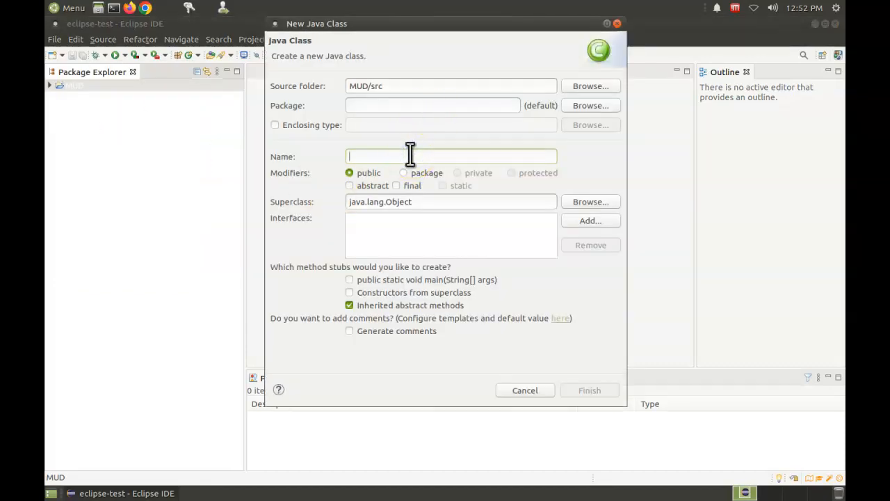
type("M")
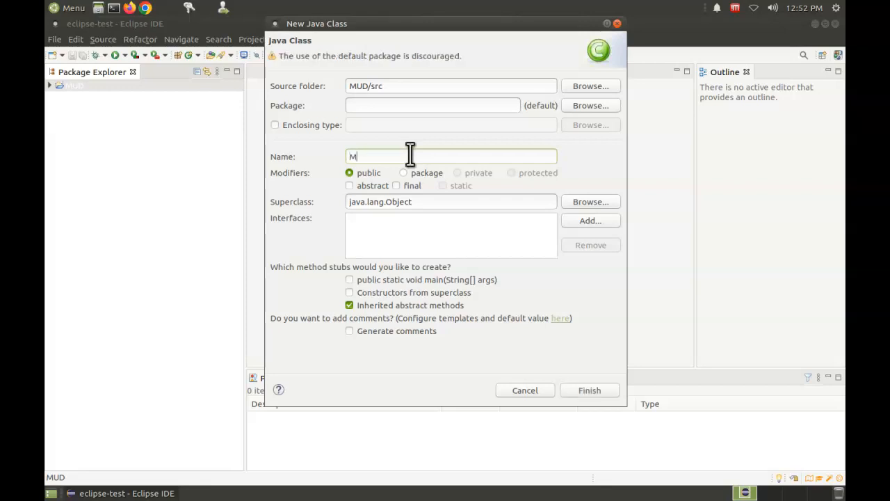
type("UD")
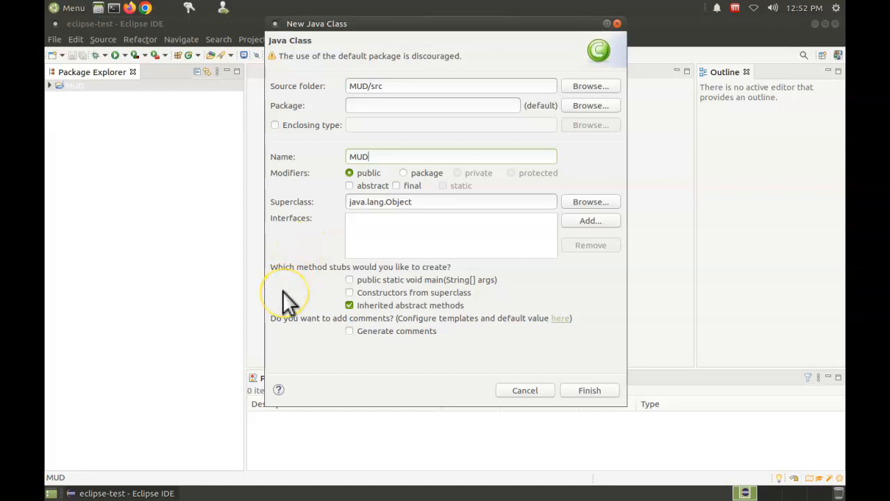
left_click(349, 279)
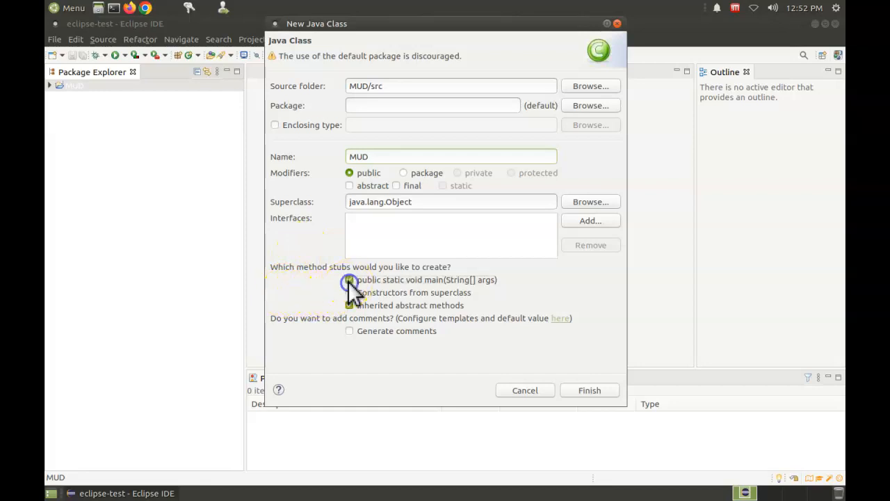
left_click(351, 279)
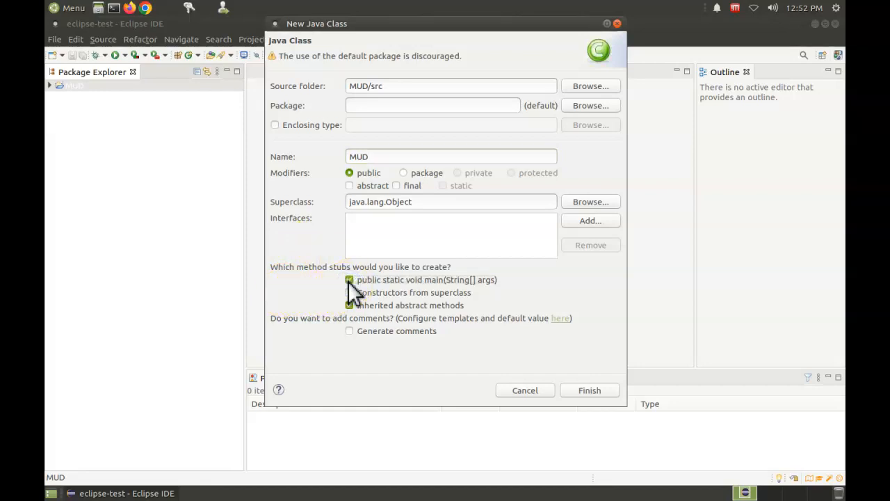
left_click(350, 281)
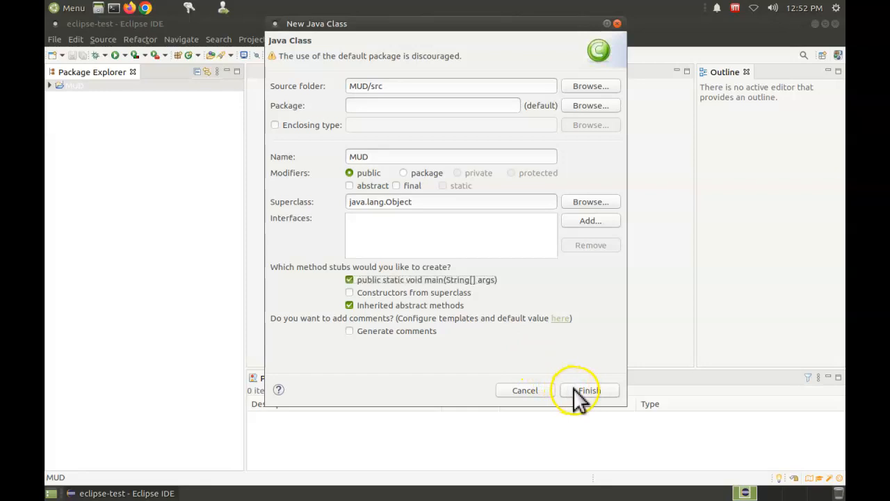
mouse_move(494, 292)
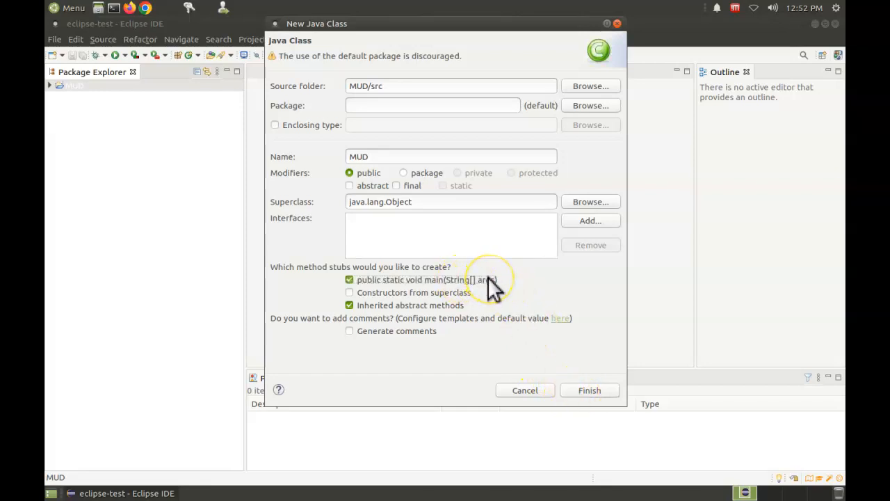
mouse_move(544, 398)
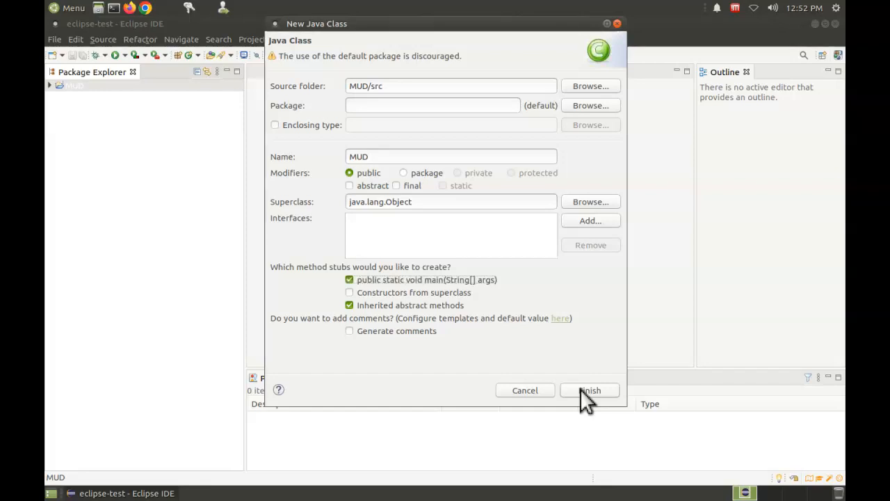
left_click(590, 390)
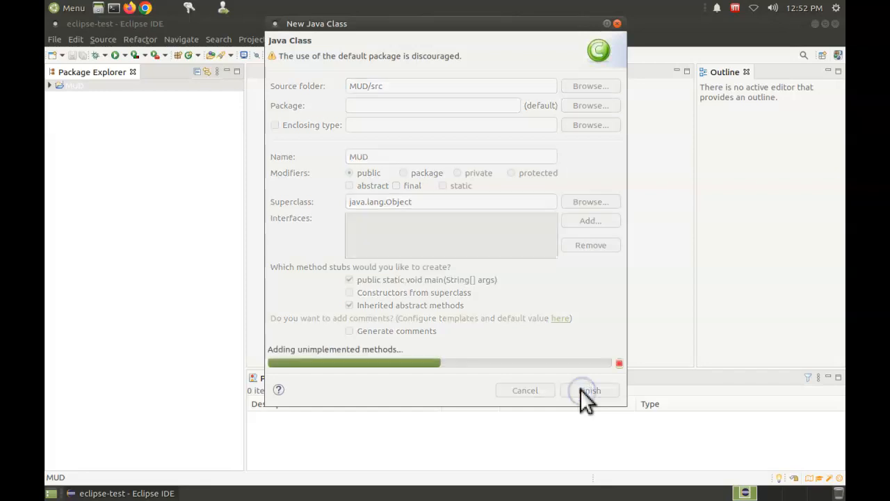
left_click(590, 389)
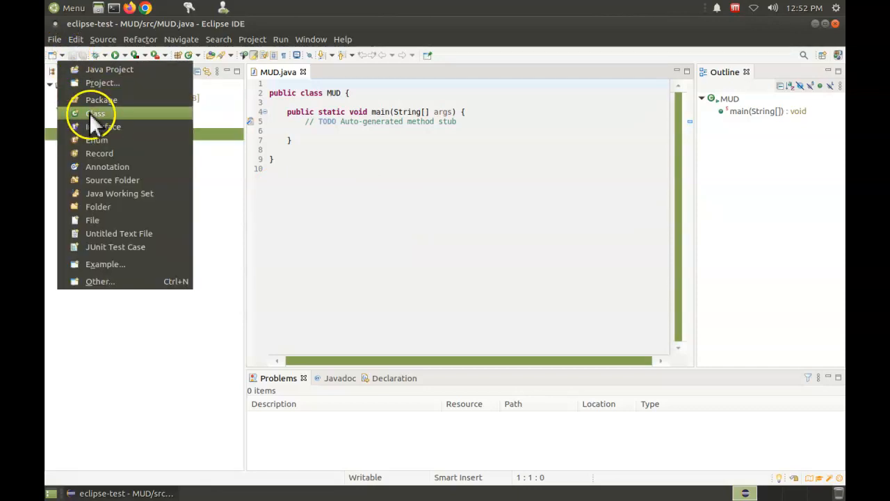
Create class AnotherClass without a main method, opening AnotherClass.java beside MUD.java.
left_click(95, 114)
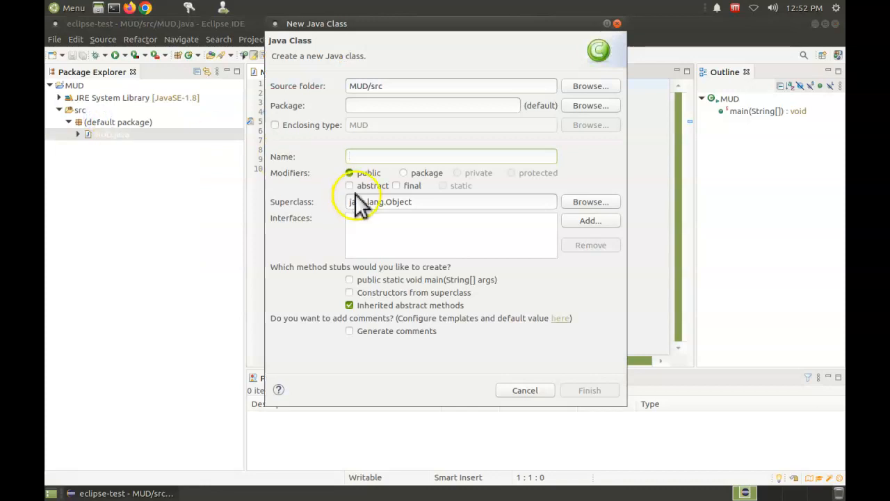
left_click(450, 155)
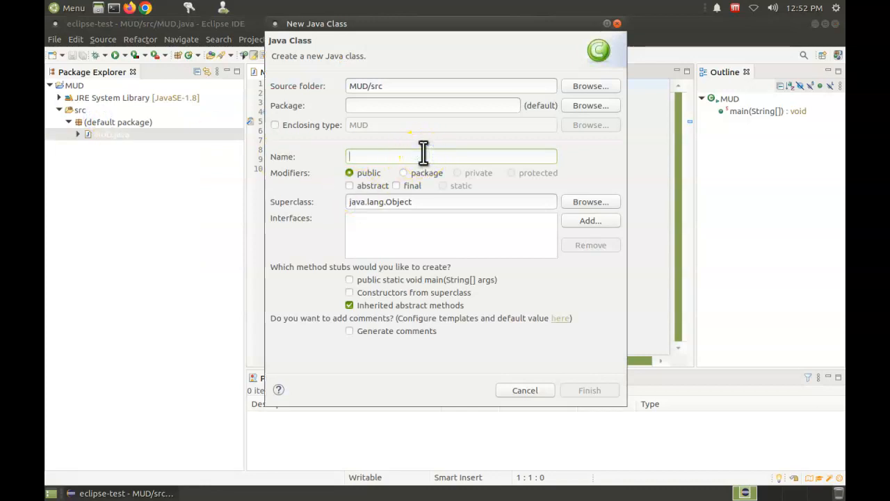
type("AnotherClassw")
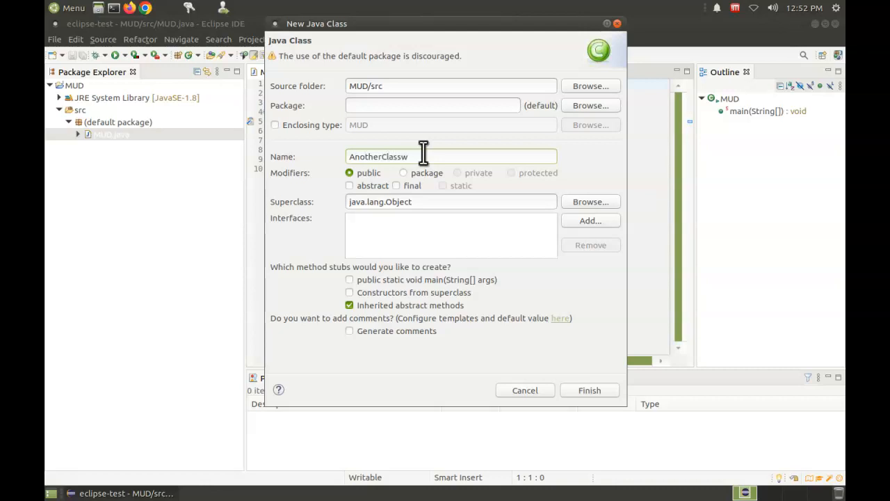
key("BackSpace")
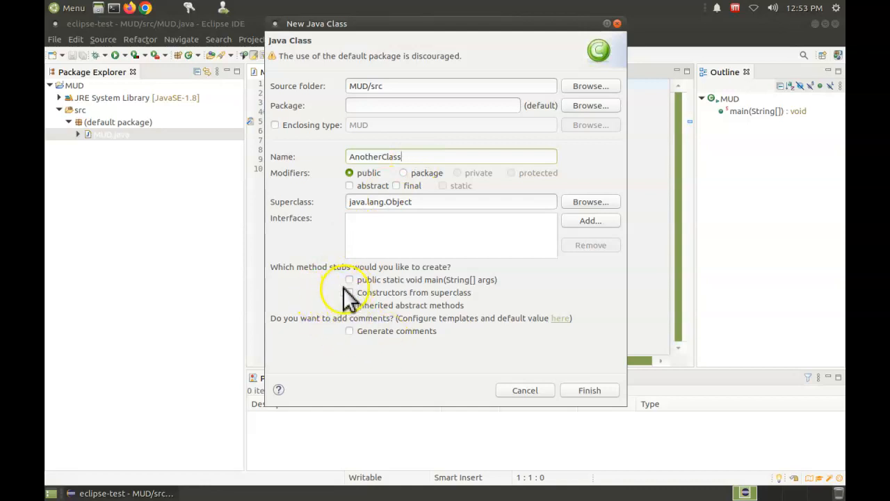
left_click(349, 305)
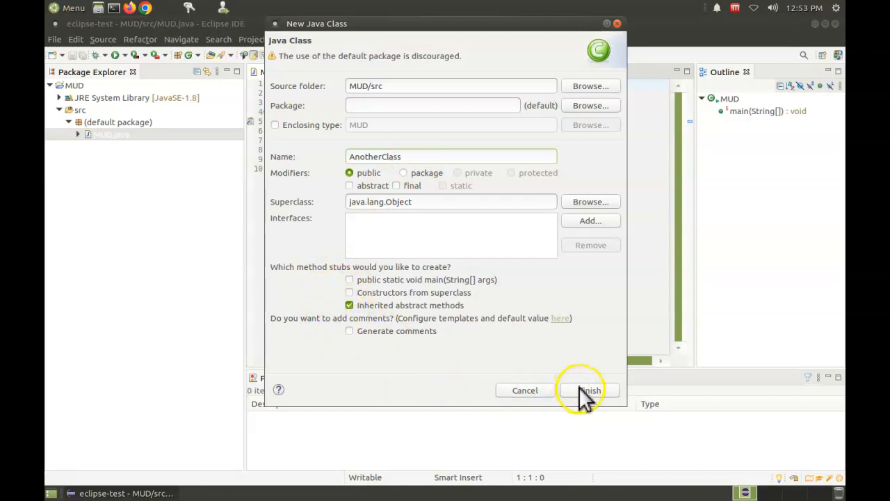
left_click(587, 389)
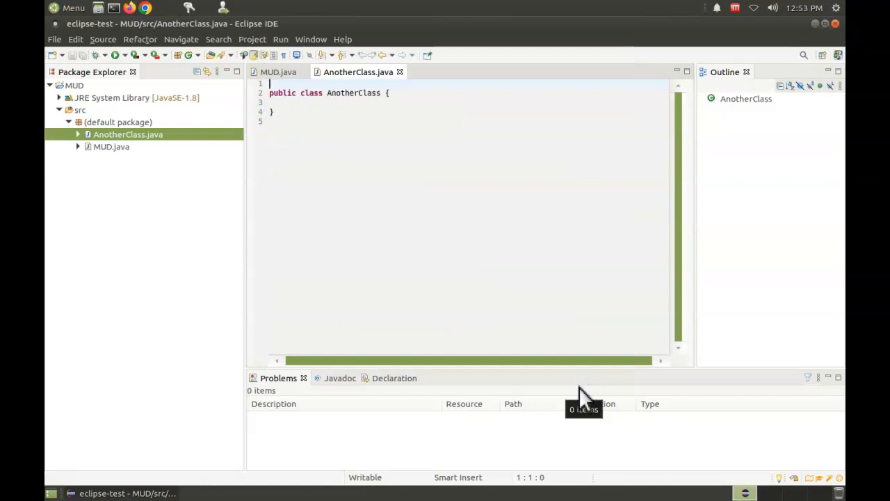